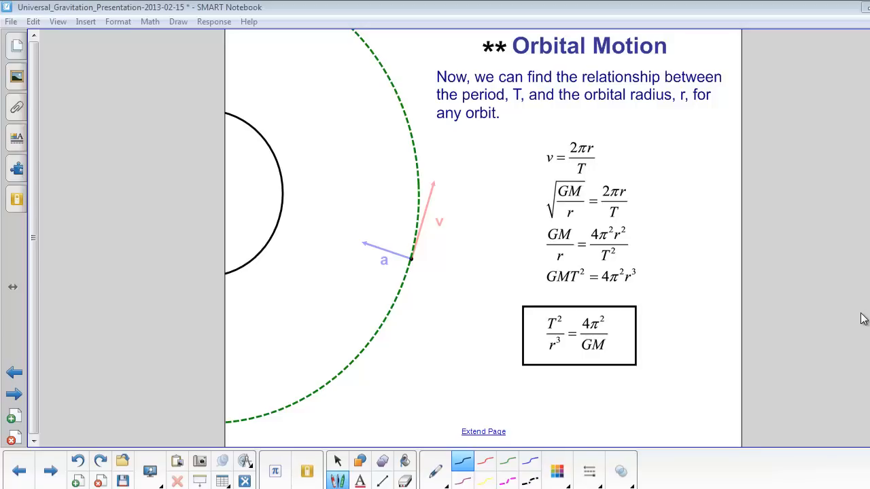
pyautogui.moveTo(853, 261)
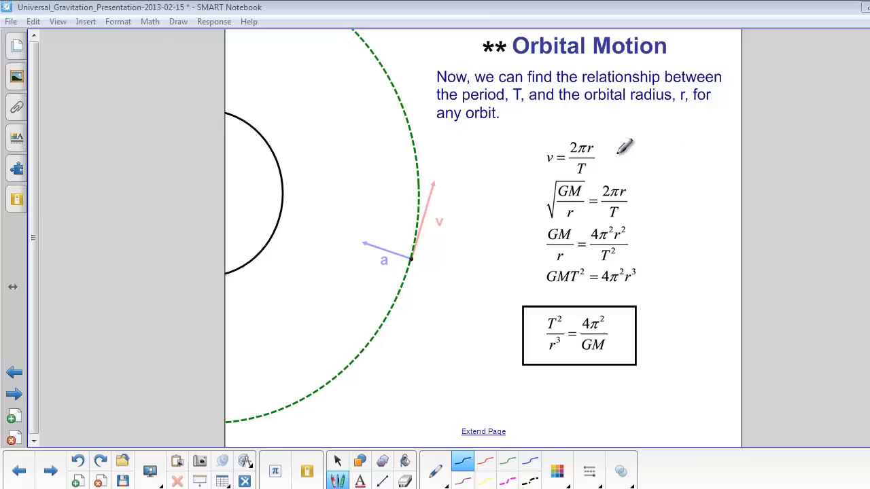
pyautogui.moveTo(597, 185)
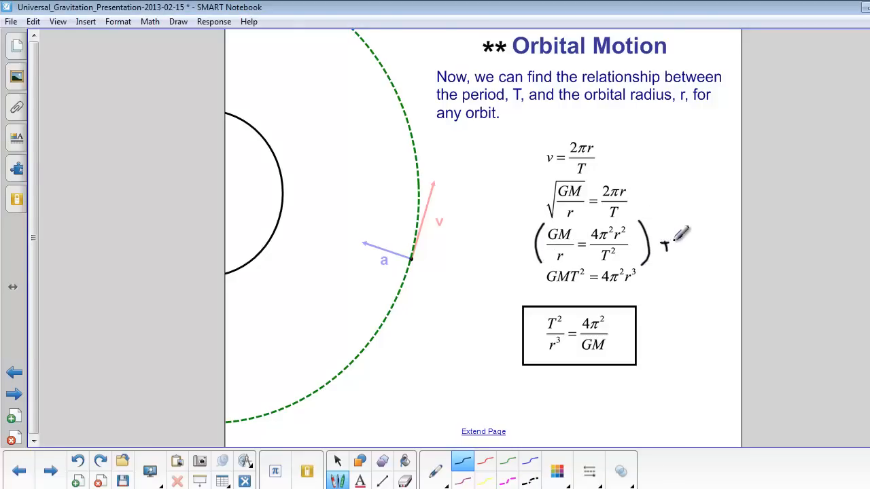
# Handwrite the T²r multiplier beside the bracketed GM/r line and the /GM r³ divisor beside GMT² = 4π²r³.
pyautogui.moveTo(664, 245); pyautogui.dragTo(707, 242)
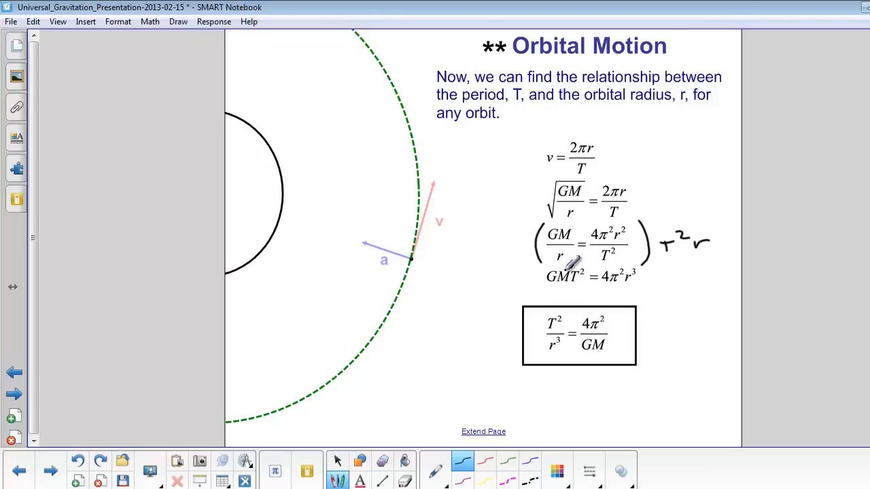
pyautogui.moveTo(604, 263)
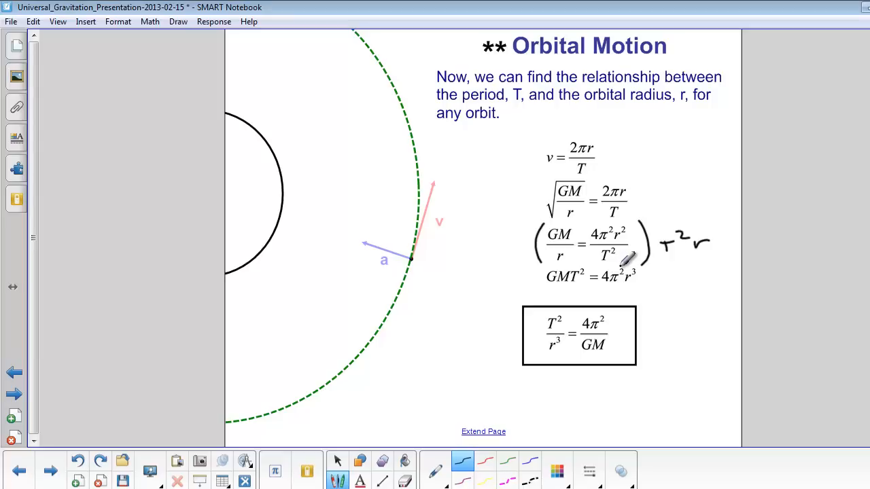
pyautogui.moveTo(555, 261)
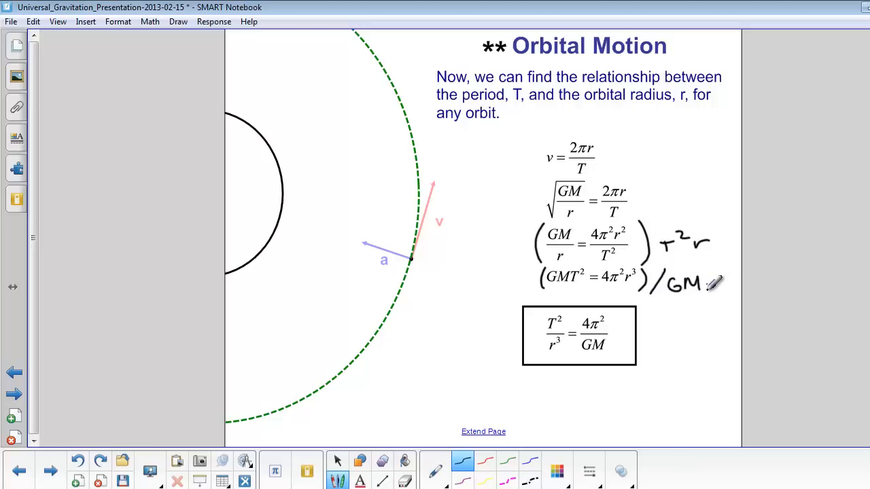
pyautogui.moveTo(700, 285); pyautogui.dragTo(714, 282)
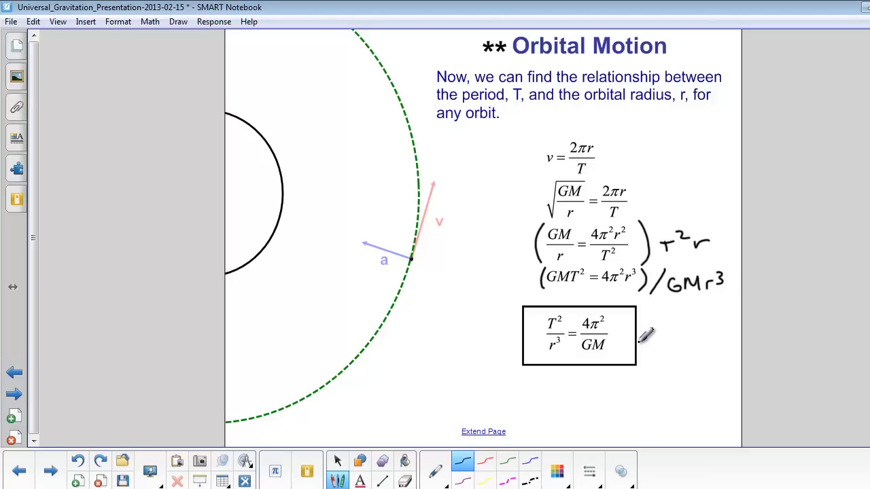
# Go to the Kepler's Third Law page and add a handwritten note beside the arrow at the 4π²/GM constant.
pyautogui.click(50, 470)
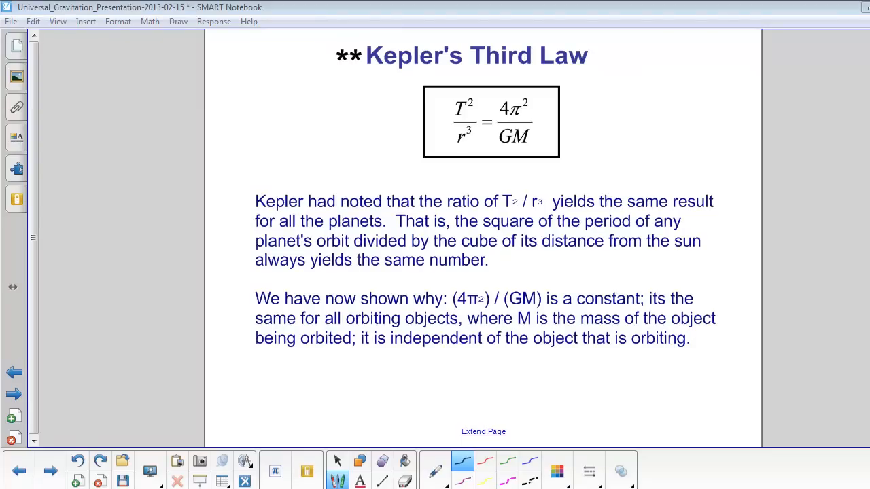
pyautogui.moveTo(487, 106)
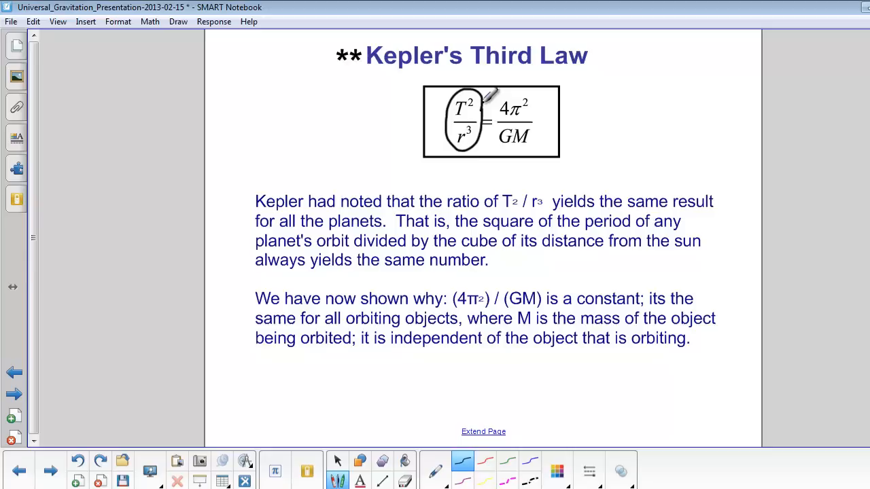
pyautogui.moveTo(666, 136)
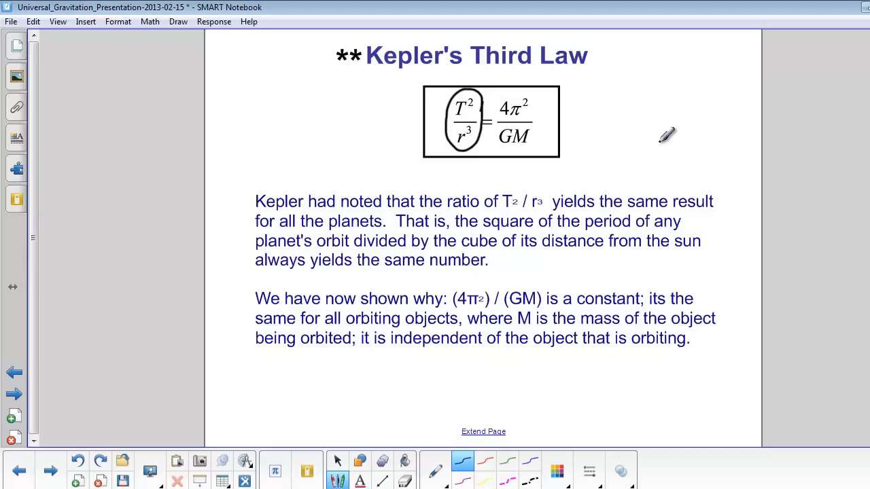
pyautogui.moveTo(666, 138)
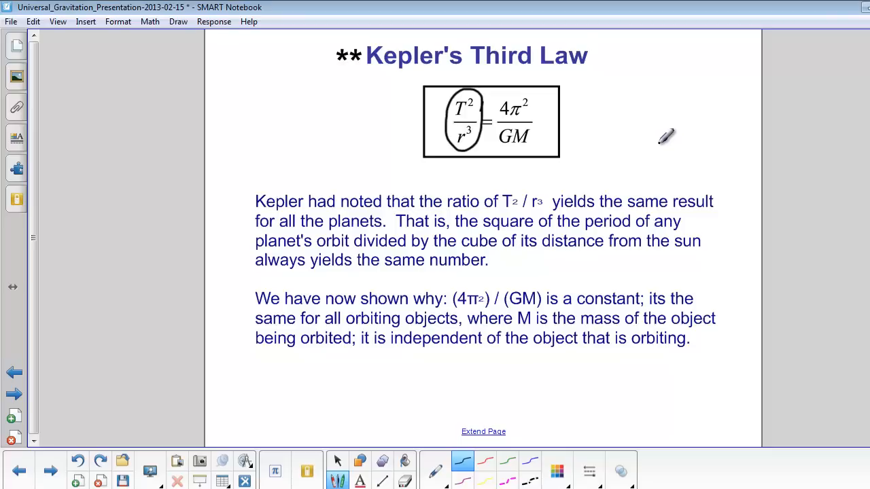
pyautogui.moveTo(665, 133)
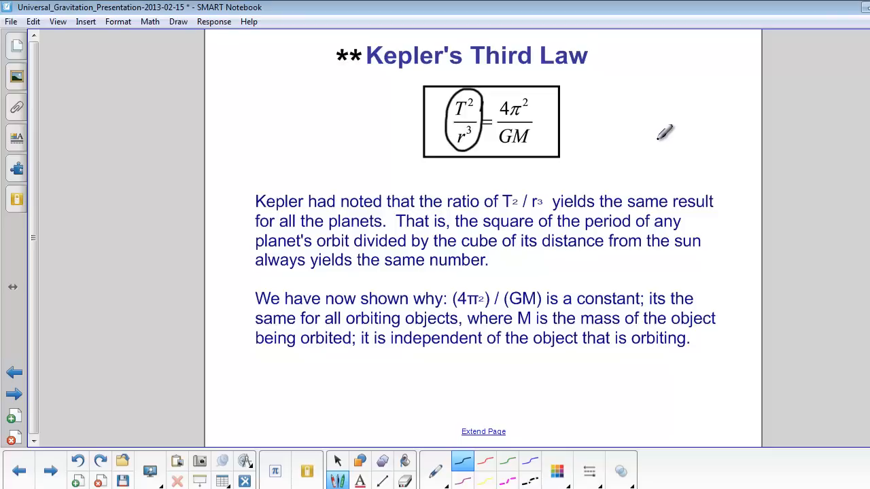
pyautogui.moveTo(547, 103)
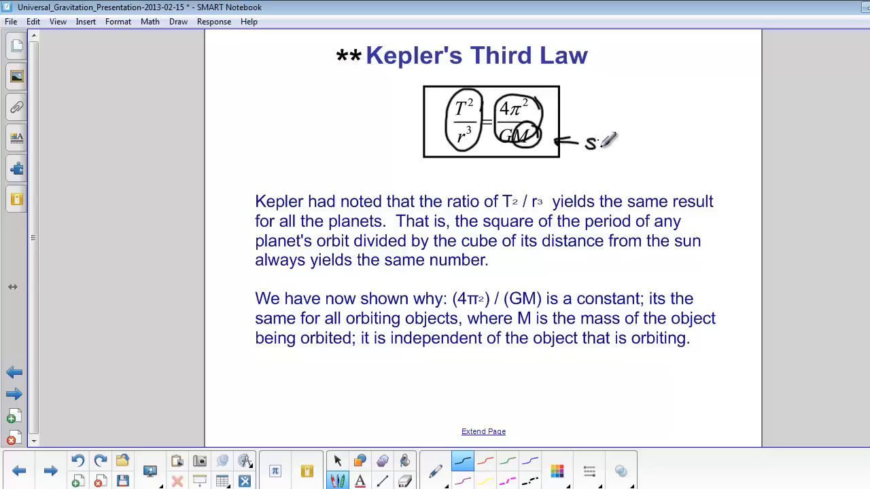
pyautogui.moveTo(595, 140); pyautogui.dragTo(623, 140)
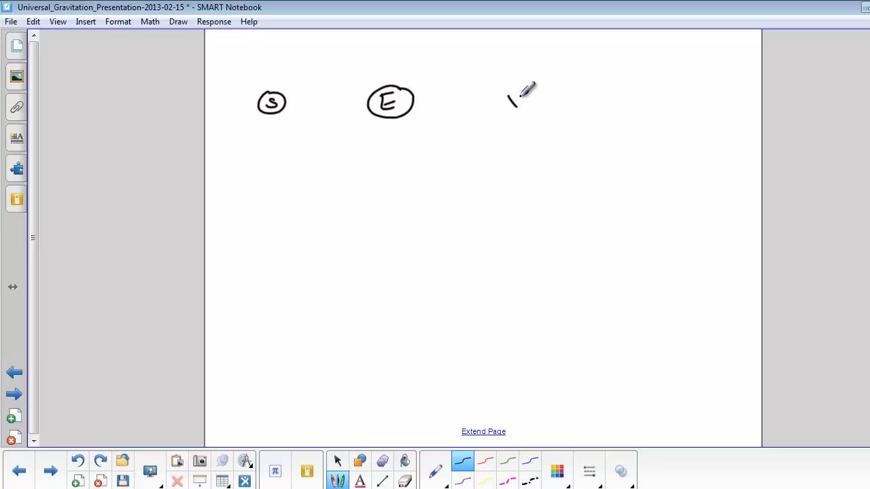
# Sketch planet X beyond E with distance brackets labelled rE and 2rE, and mark E's period as 1 yr.
pyautogui.moveTo(506, 92); pyautogui.dragTo(530, 112)
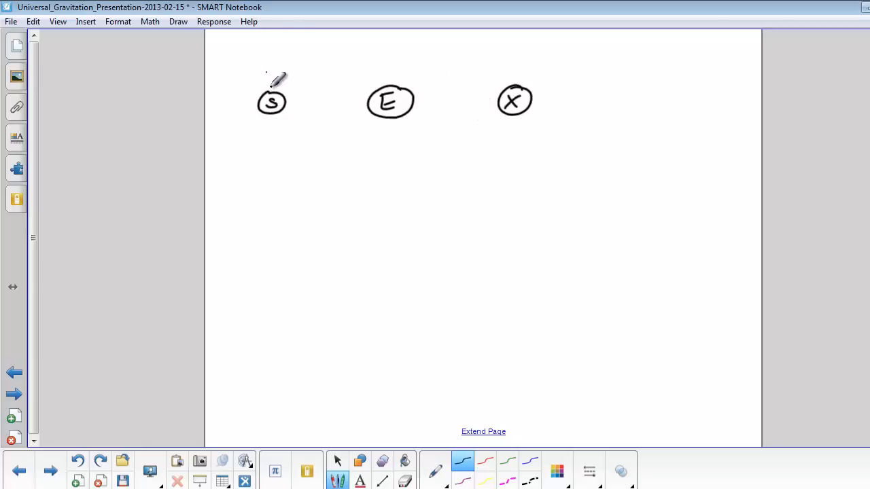
pyautogui.moveTo(270, 78); pyautogui.dragTo(378, 68)
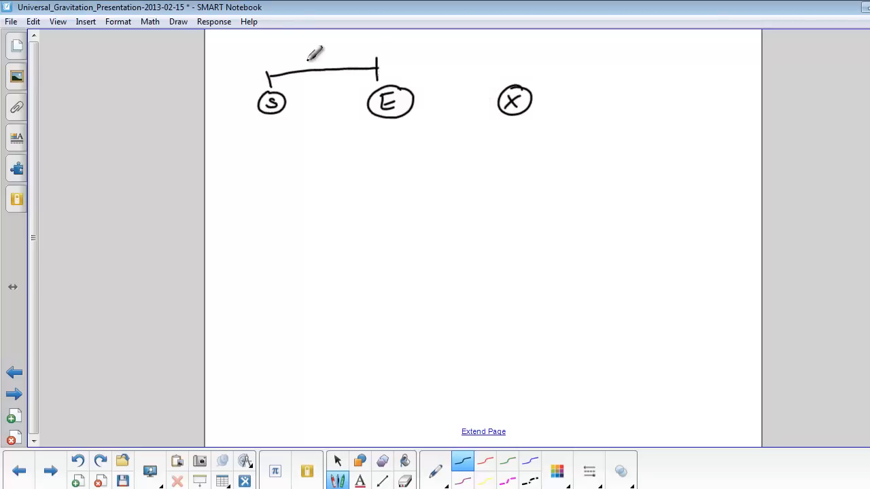
pyautogui.moveTo(306, 65); pyautogui.dragTo(318, 57)
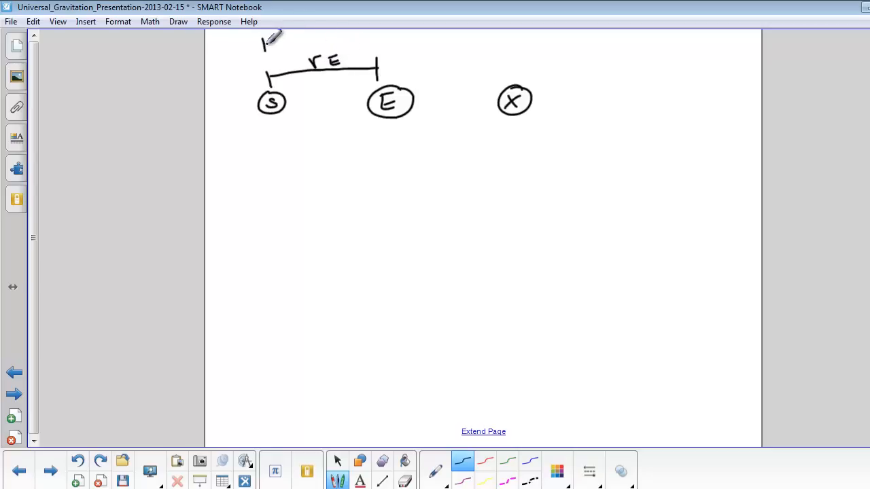
pyautogui.moveTo(265, 42); pyautogui.dragTo(515, 42)
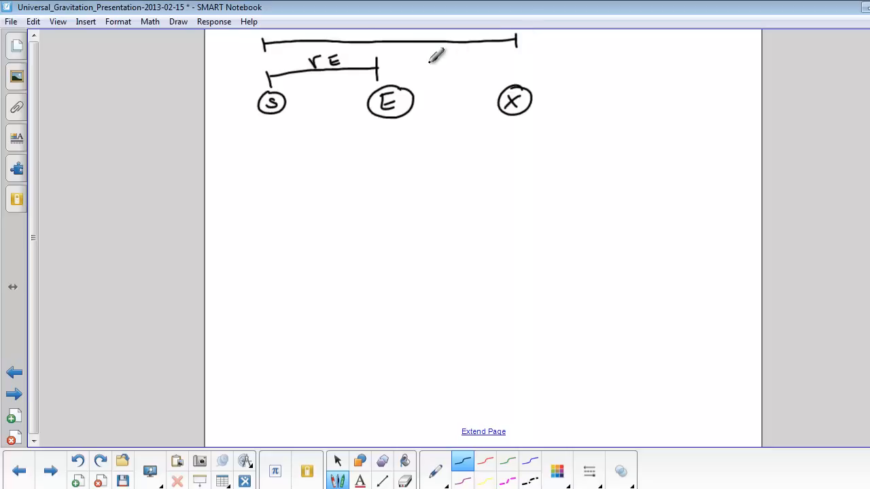
pyautogui.moveTo(437, 57); pyautogui.dragTo(476, 55)
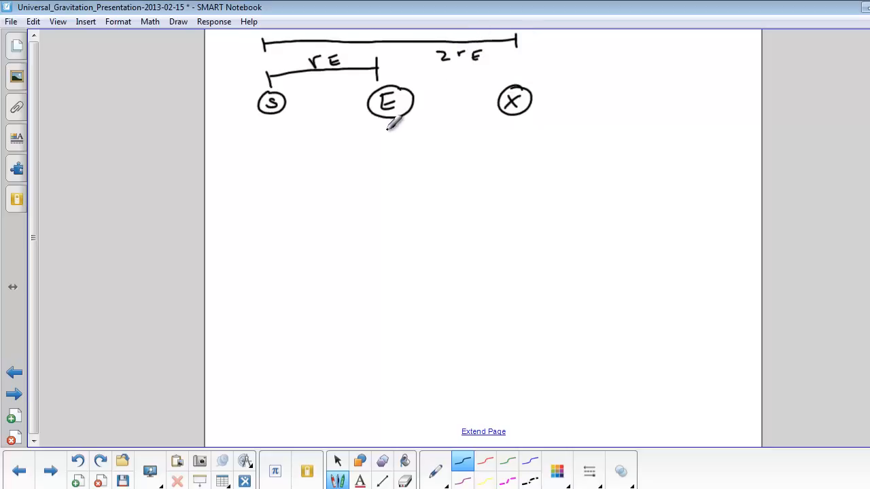
pyautogui.moveTo(383, 136); pyautogui.dragTo(397, 142)
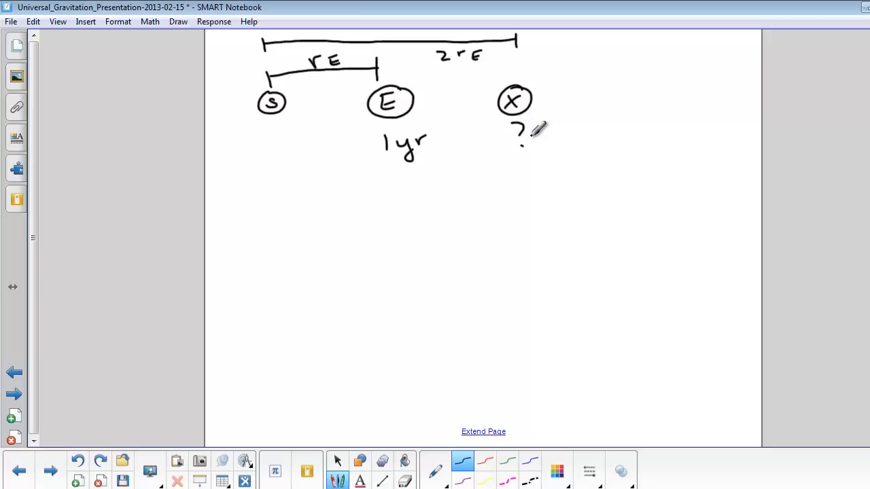
pyautogui.moveTo(280, 223)
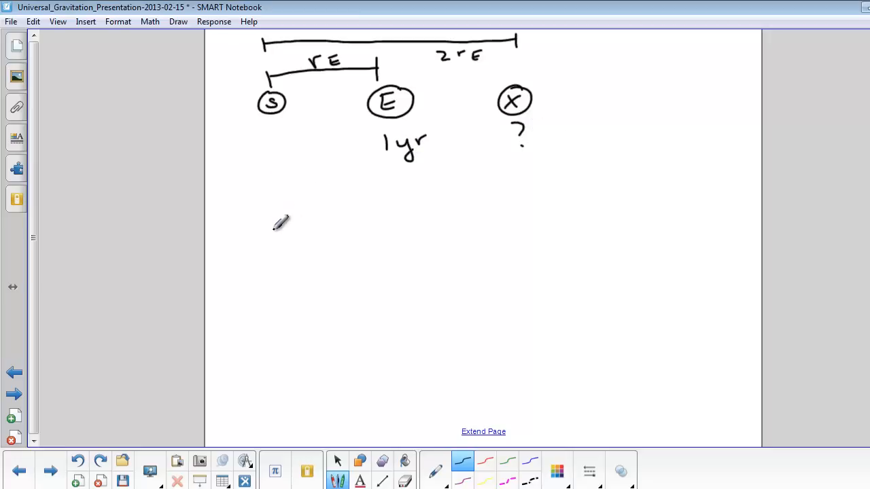
# Handwrite the ratio TE²/rE³ = Tx²/rx³ below the diagram and begin the next line.
pyautogui.moveTo(272, 207); pyautogui.dragTo(312, 234)
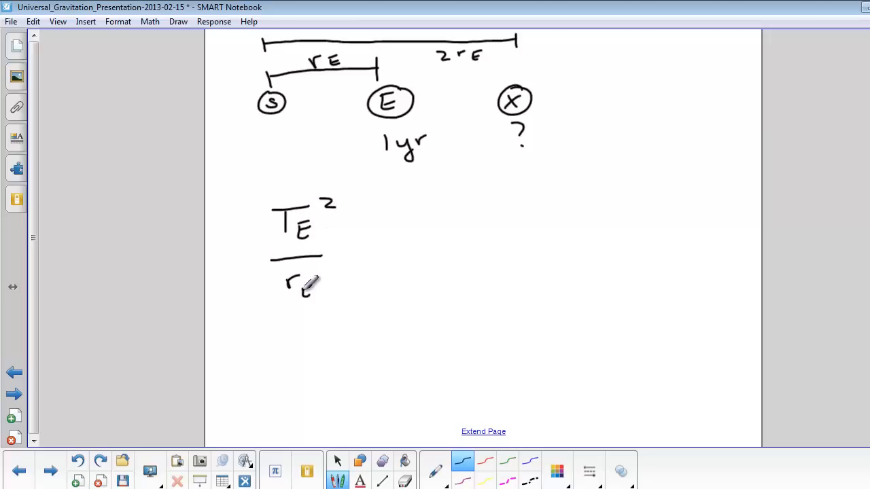
pyautogui.moveTo(313, 286); pyautogui.dragTo(361, 261)
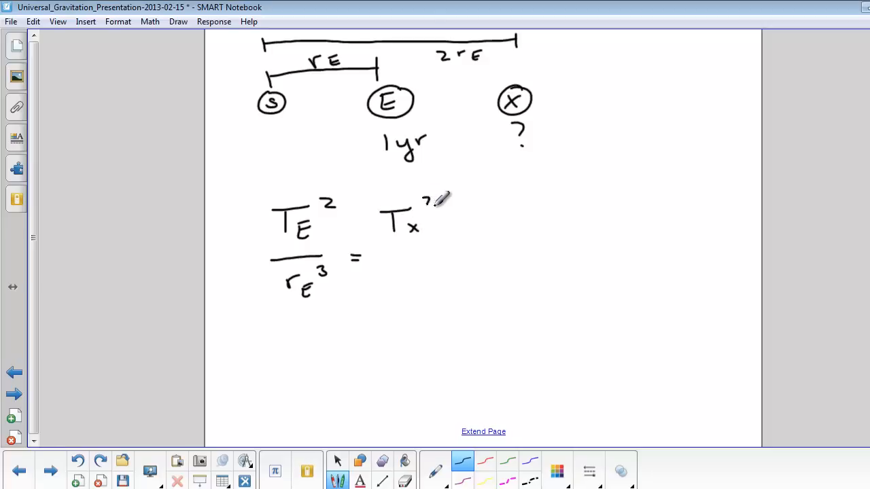
pyautogui.moveTo(428, 197); pyautogui.dragTo(421, 278)
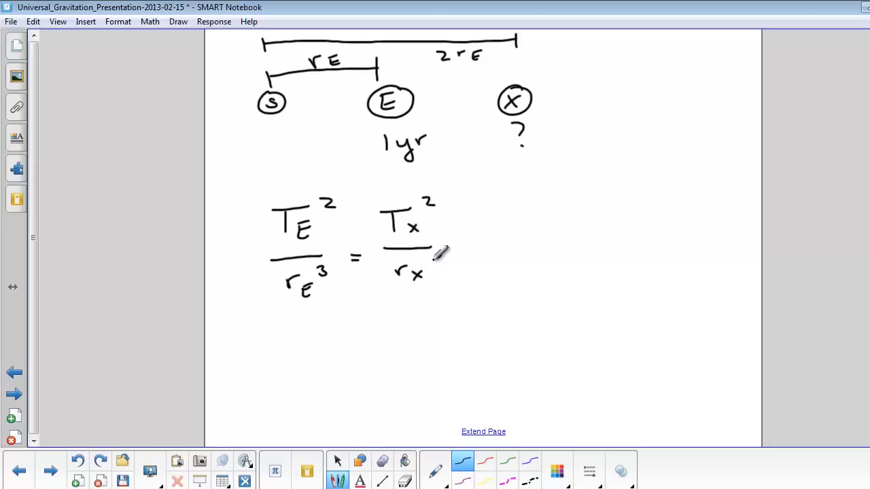
pyautogui.moveTo(435, 258); pyautogui.dragTo(446, 272)
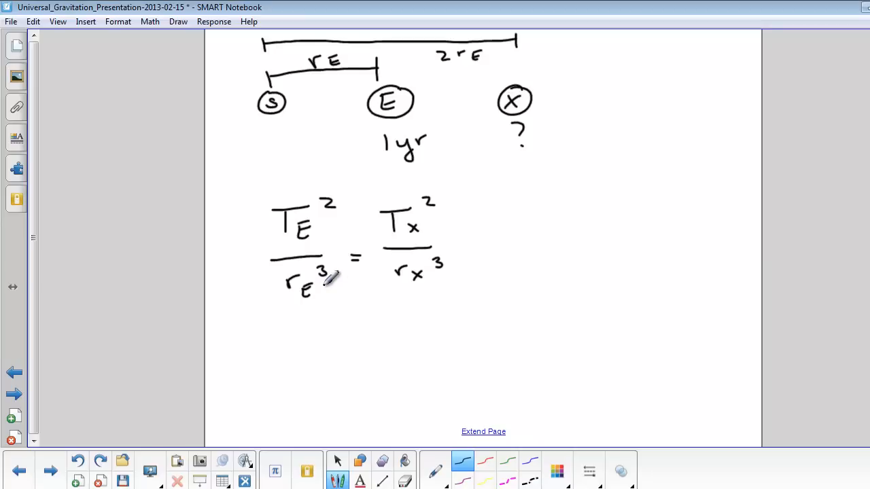
pyautogui.moveTo(296, 337); pyautogui.dragTo(310, 351)
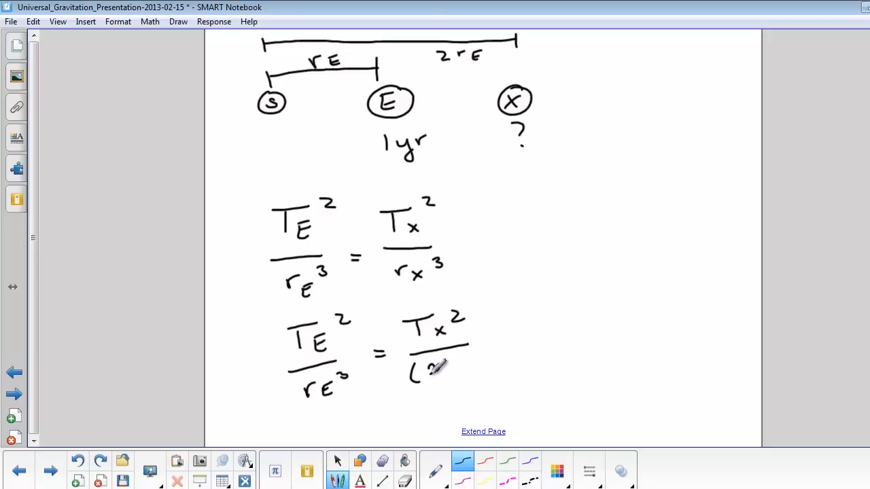
# Substitute (2rE)³ for rx³, cancel rE, and write TE² = Tx²/8.
pyautogui.moveTo(429, 367); pyautogui.dragTo(462, 367)
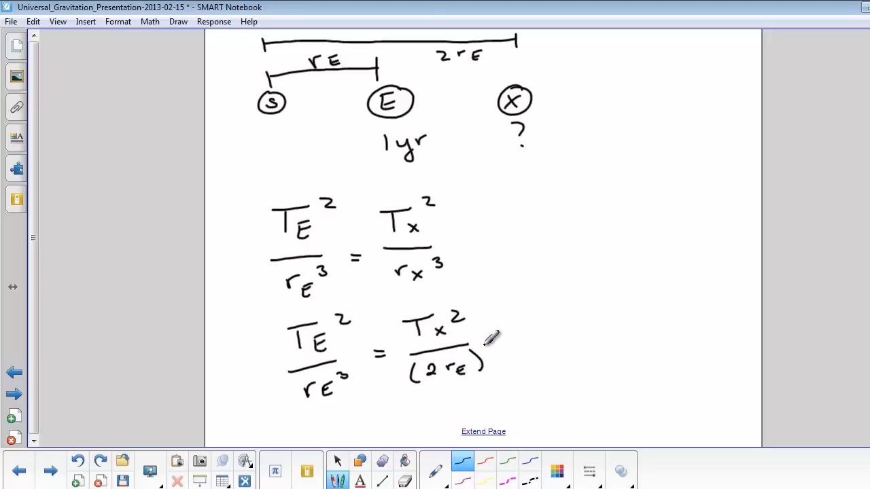
pyautogui.moveTo(487, 353); pyautogui.dragTo(493, 340)
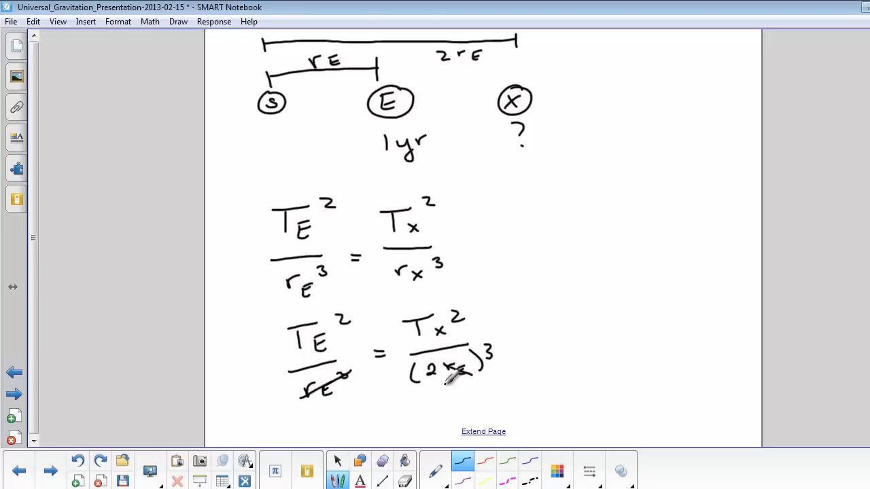
pyautogui.moveTo(451, 387); pyautogui.dragTo(465, 410)
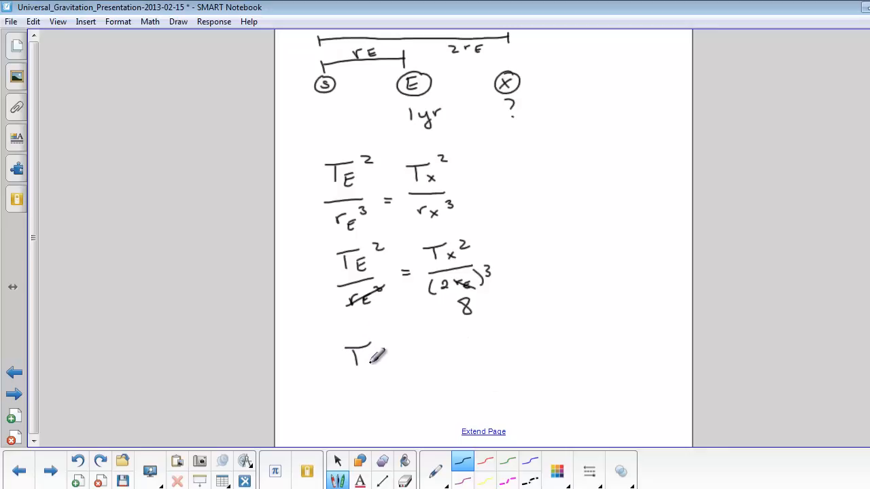
pyautogui.moveTo(369, 354); pyautogui.dragTo(401, 340)
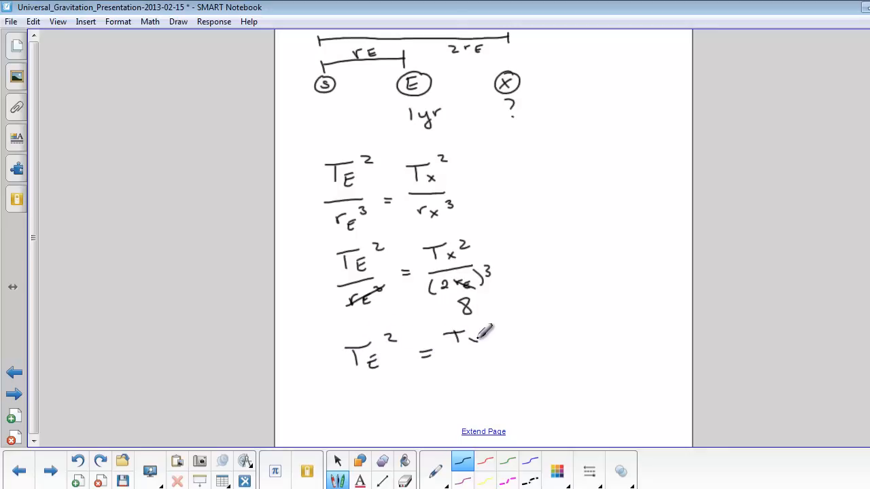
pyautogui.moveTo(483, 333); pyautogui.dragTo(476, 367)
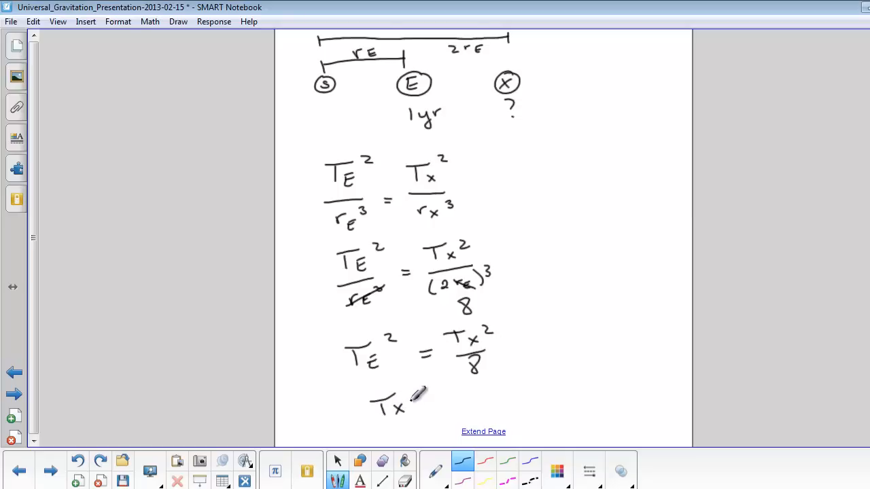
# Write Tx² = 8TE² = 8(1 yr)² = 8 yr².
pyautogui.moveTo(408, 405); pyautogui.dragTo(462, 401)
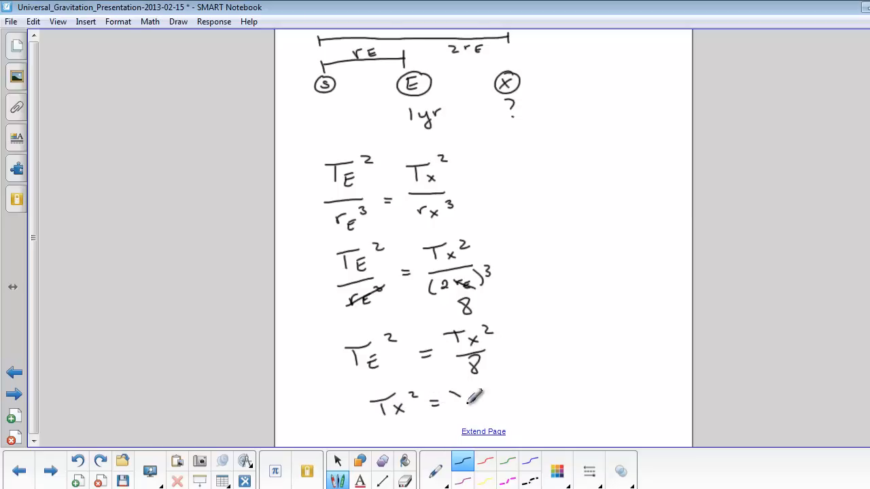
pyautogui.moveTo(451, 397); pyautogui.dragTo(486, 397)
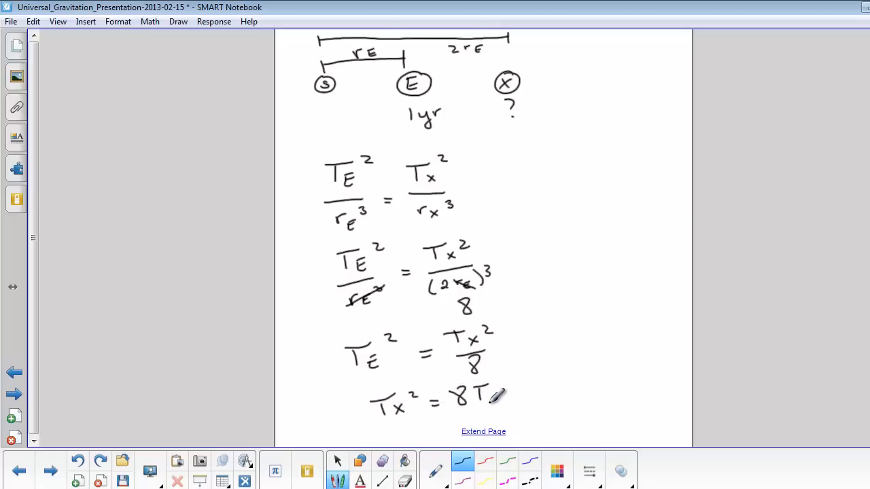
pyautogui.moveTo(487, 397); pyautogui.dragTo(523, 391)
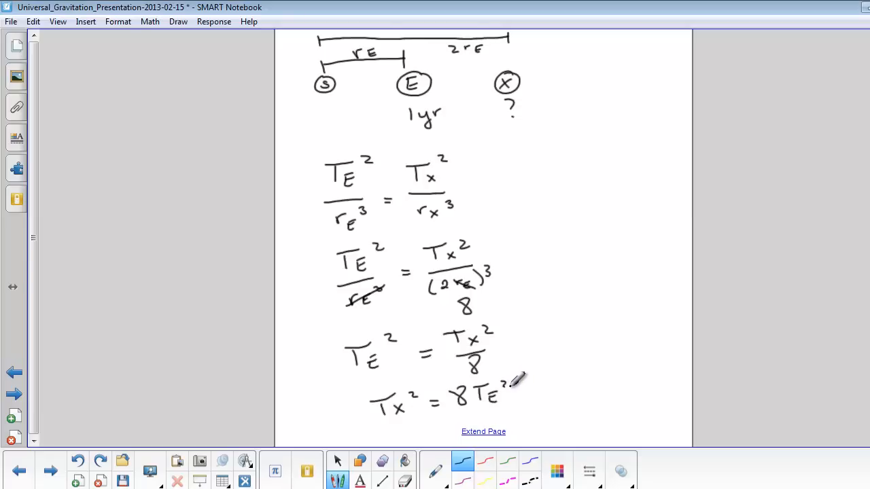
pyautogui.moveTo(516, 392); pyautogui.dragTo(533, 392)
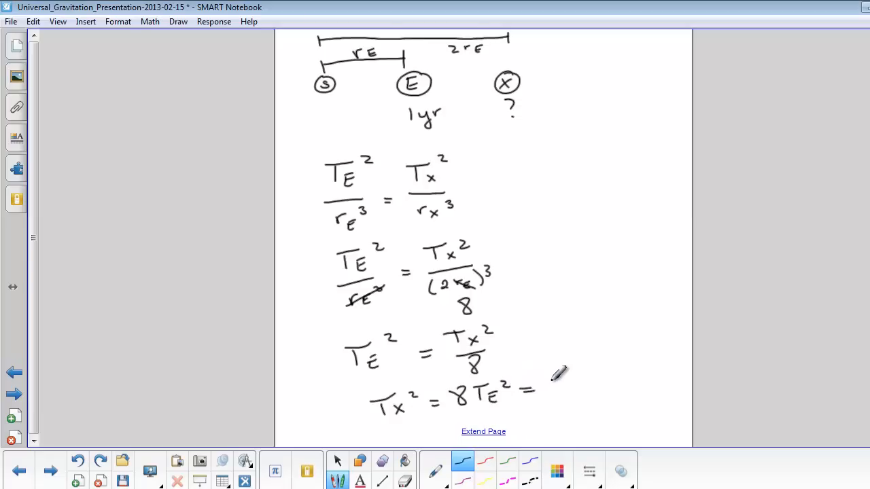
pyautogui.moveTo(544, 387); pyautogui.dragTo(598, 391)
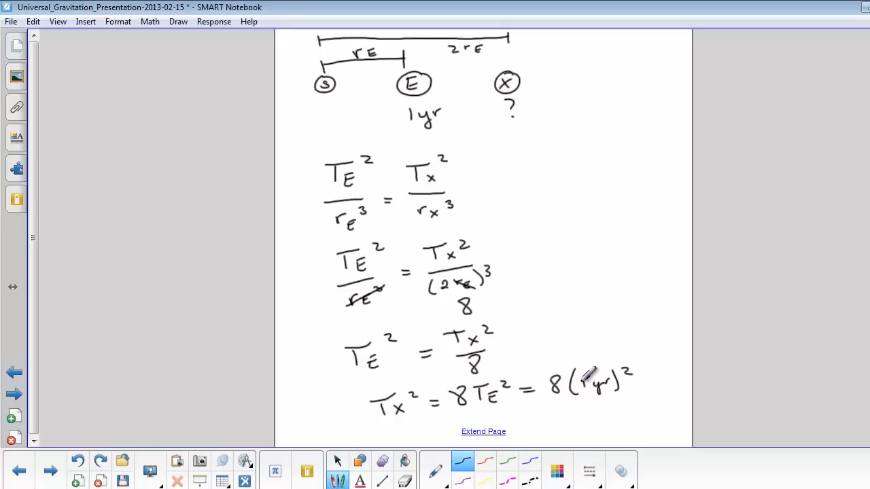
pyautogui.moveTo(571, 405)
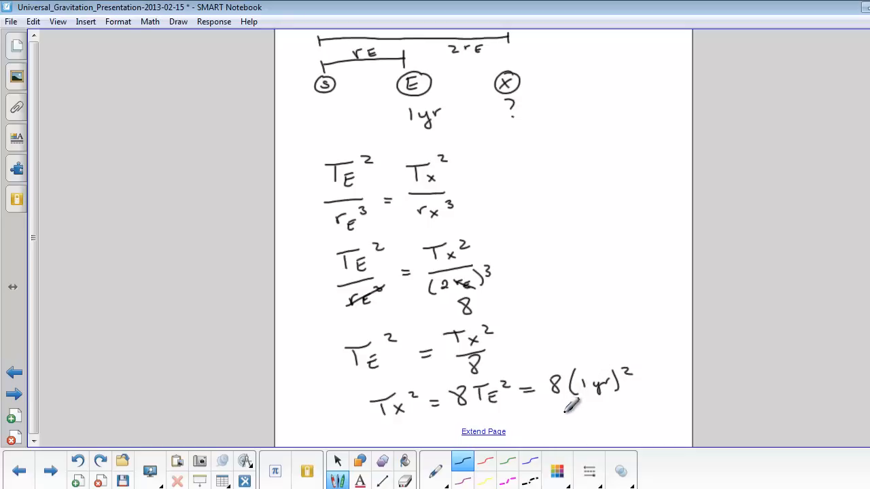
pyautogui.moveTo(562, 408); pyautogui.dragTo(591, 419)
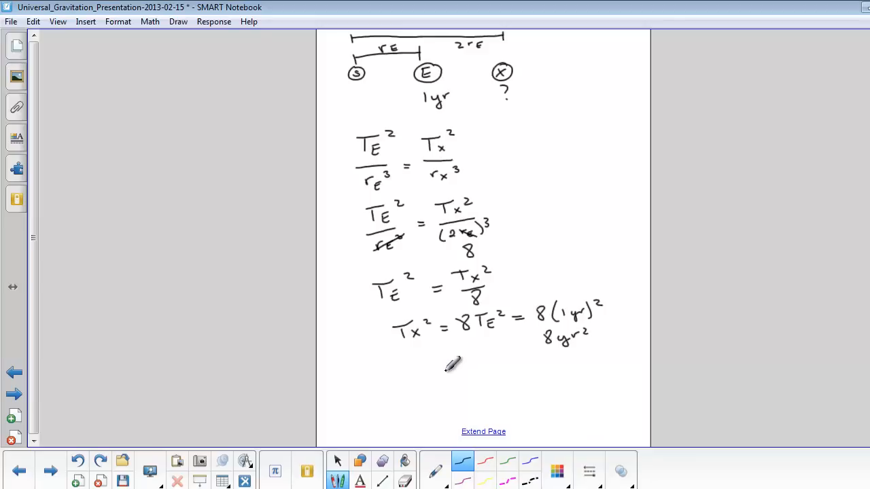
# Conclude with Tx = √(8 yr²) = 2.8 yr.
pyautogui.moveTo(428, 369); pyautogui.dragTo(462, 381)
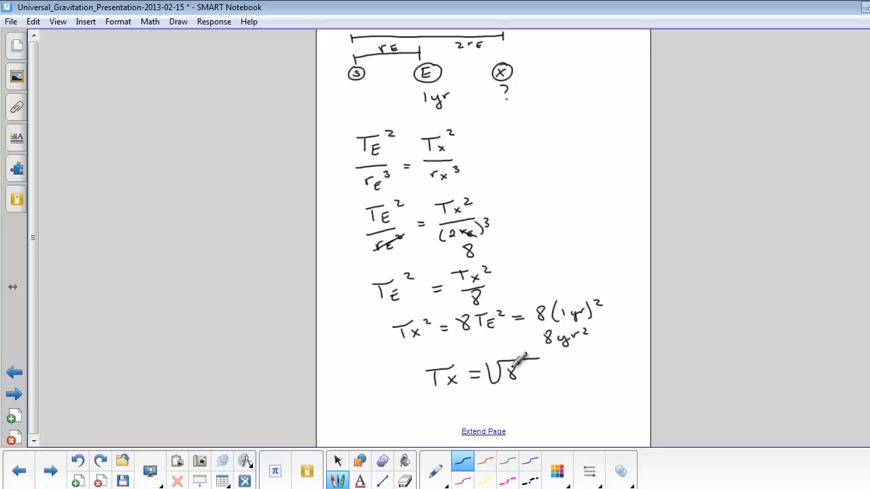
pyautogui.moveTo(517, 373); pyautogui.dragTo(544, 378)
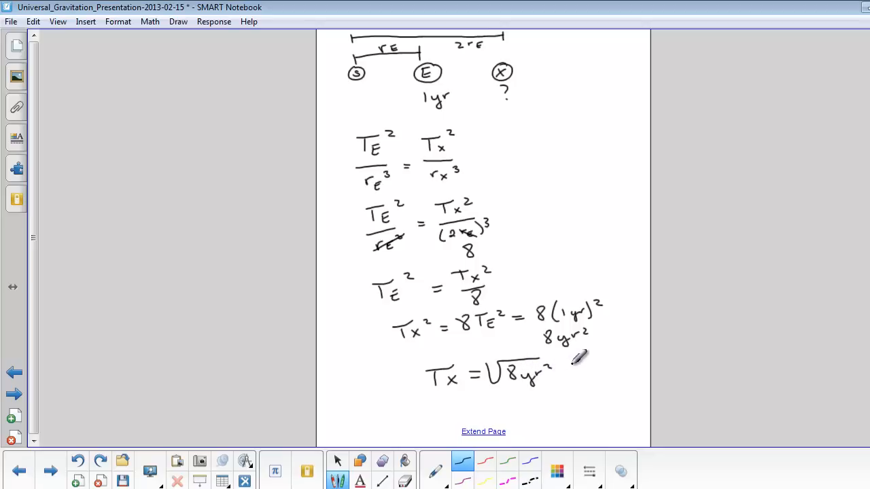
pyautogui.moveTo(569, 373); pyautogui.dragTo(585, 372)
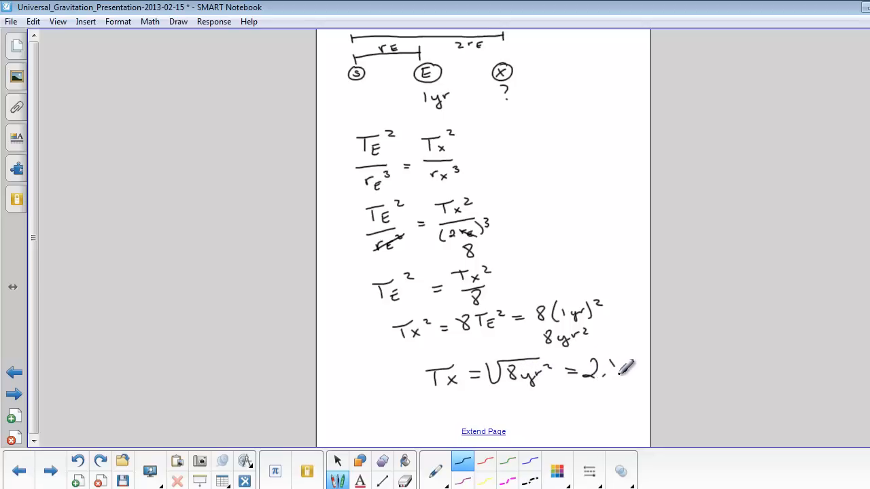
pyautogui.moveTo(609, 367); pyautogui.dragTo(639, 369)
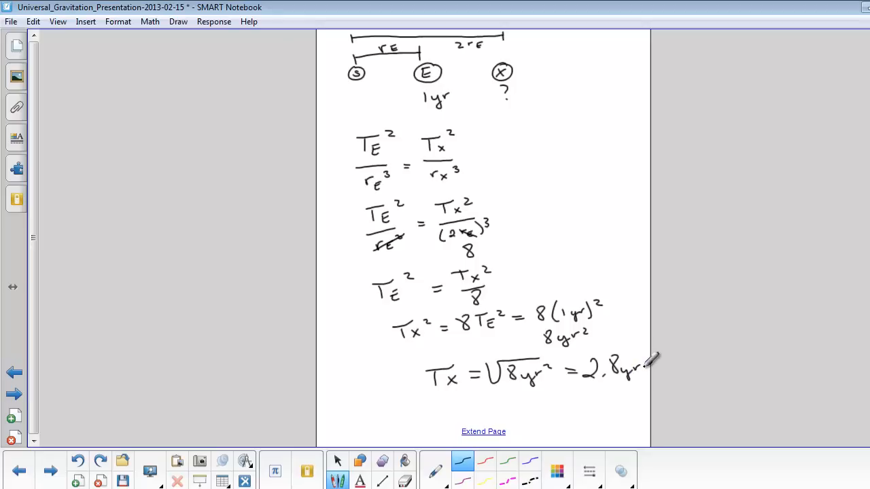